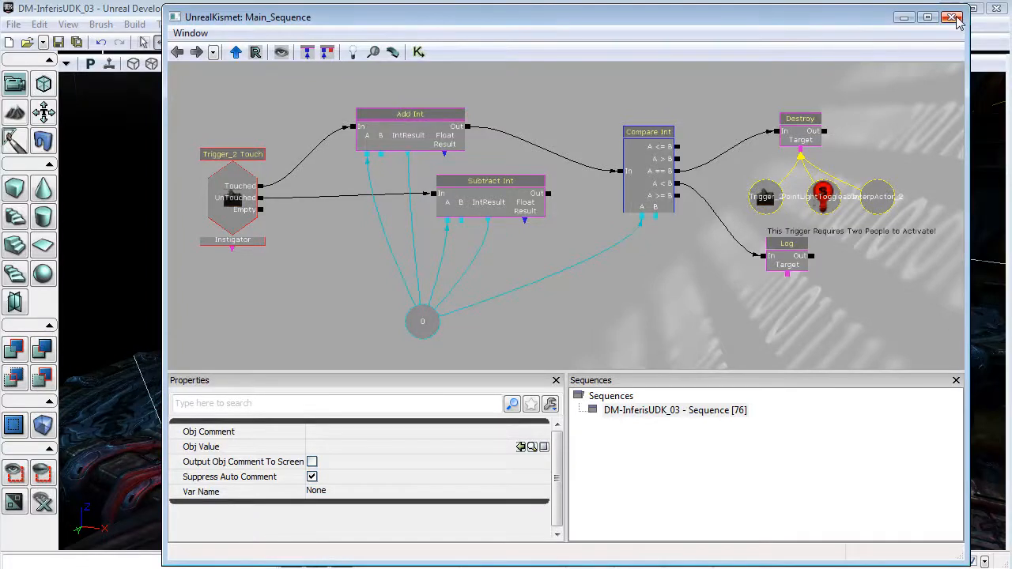
Step: Close the Kismet sequence editor to return to the level viewport
left_click(952, 19)
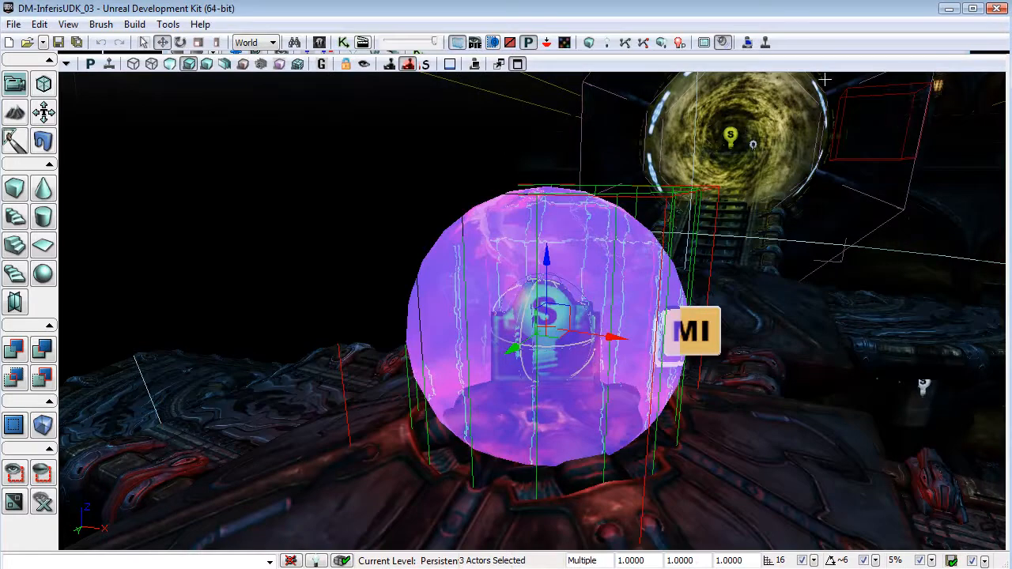
mouse_move(772, 43)
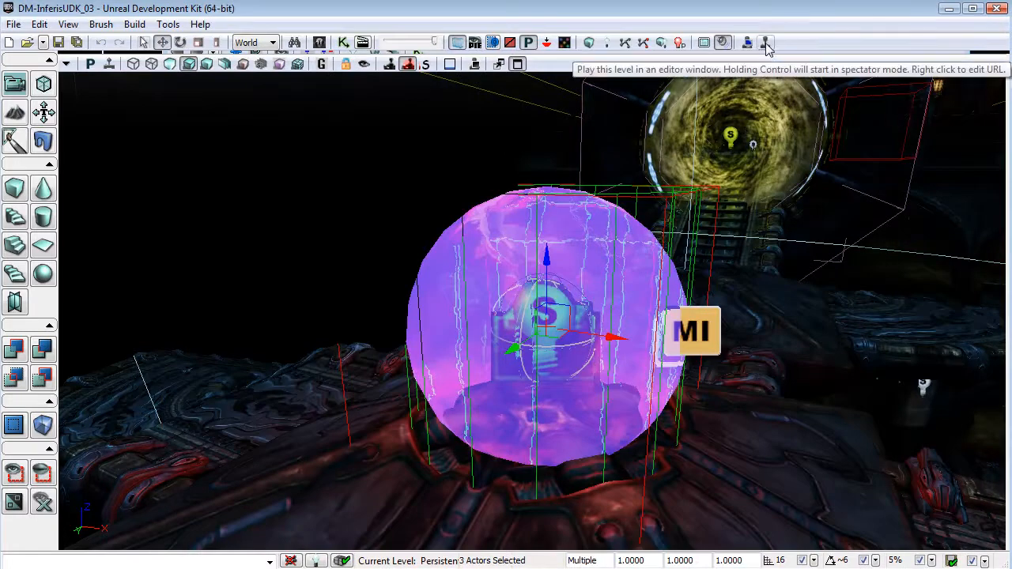
left_click(765, 43)
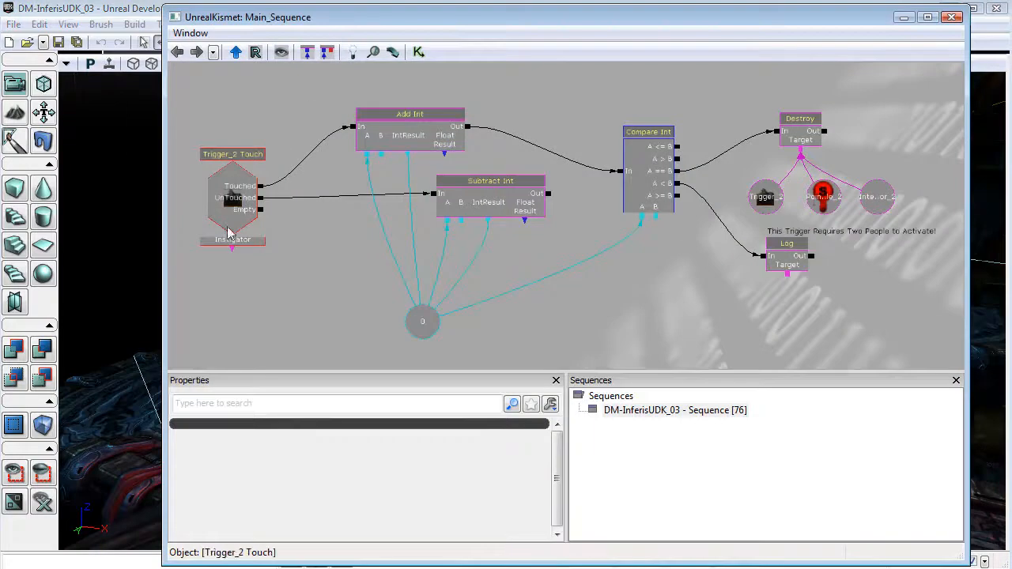
Step: Inspect the Trigger_2 Touch event's properties, then close Kismet
left_click(233, 198)
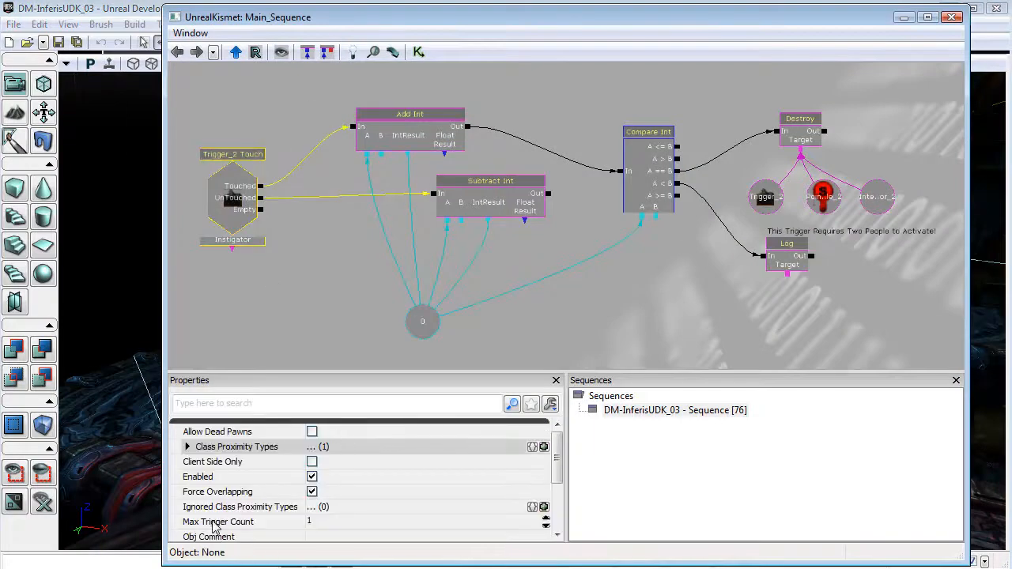
left_click(316, 522)
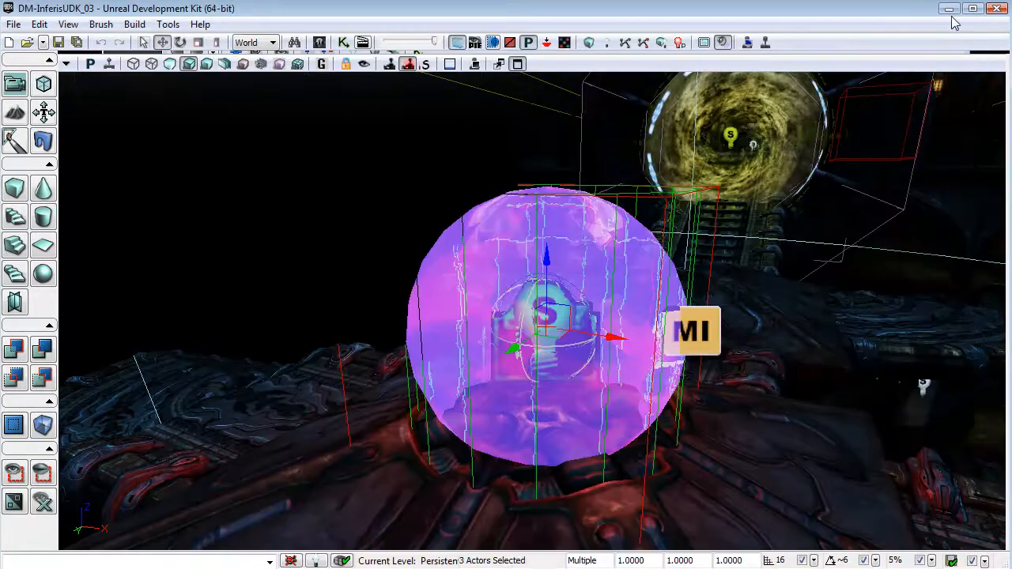
mouse_move(765, 41)
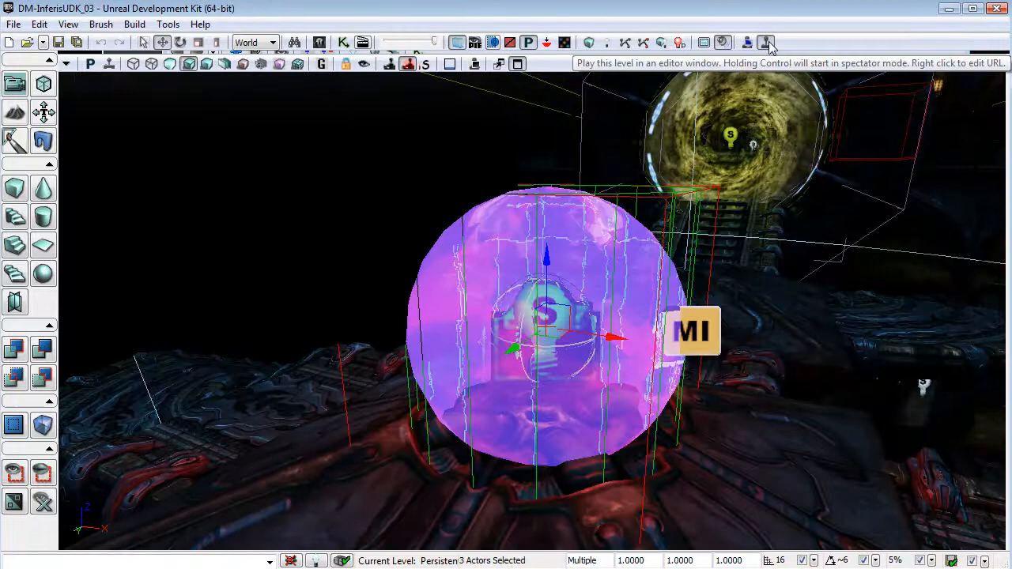
left_click(767, 41)
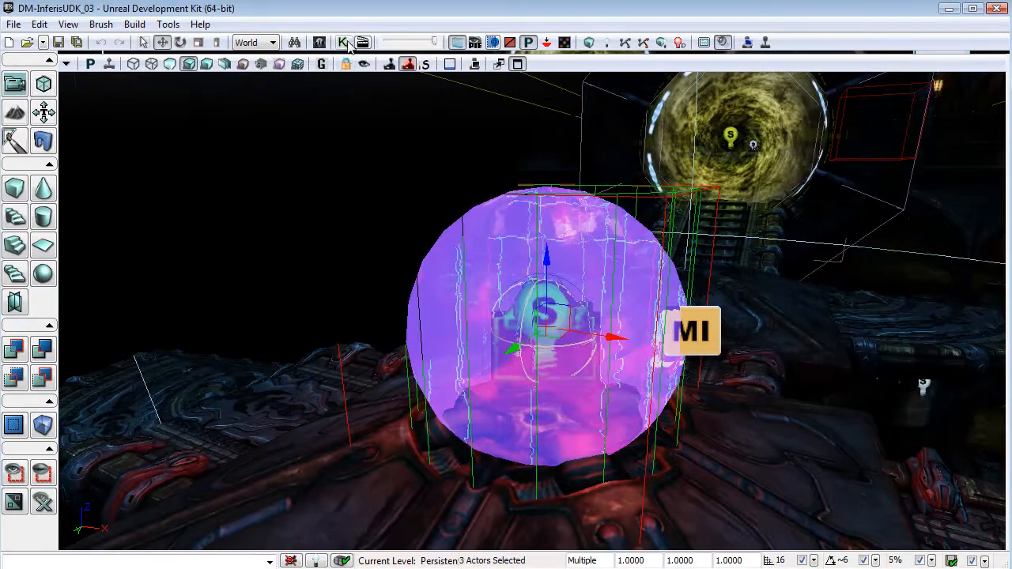
Step: Break all links from the point light variable in the Kismet sequence
left_click(341, 41)
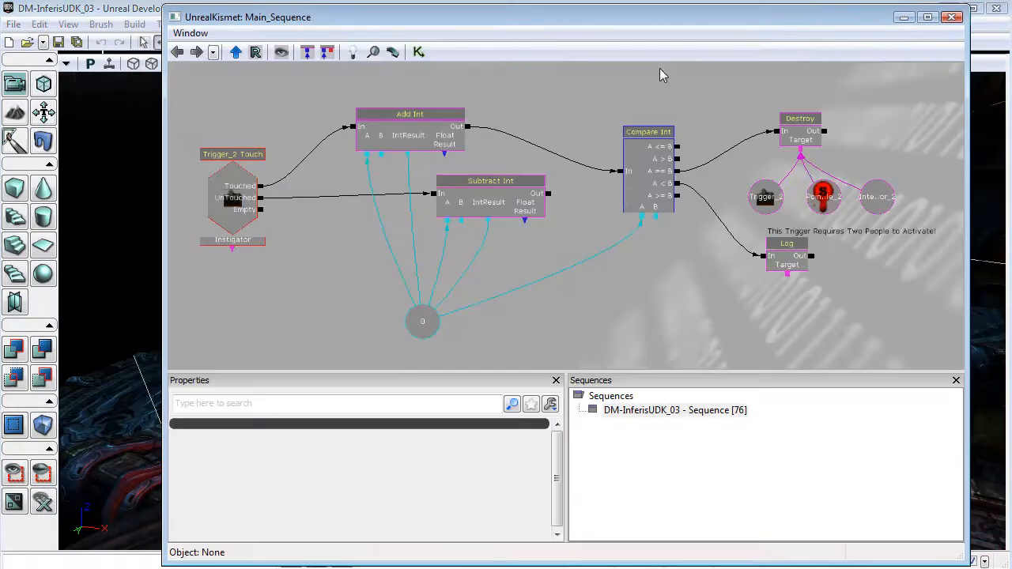
left_click_drag(664, 76, 728, 150)
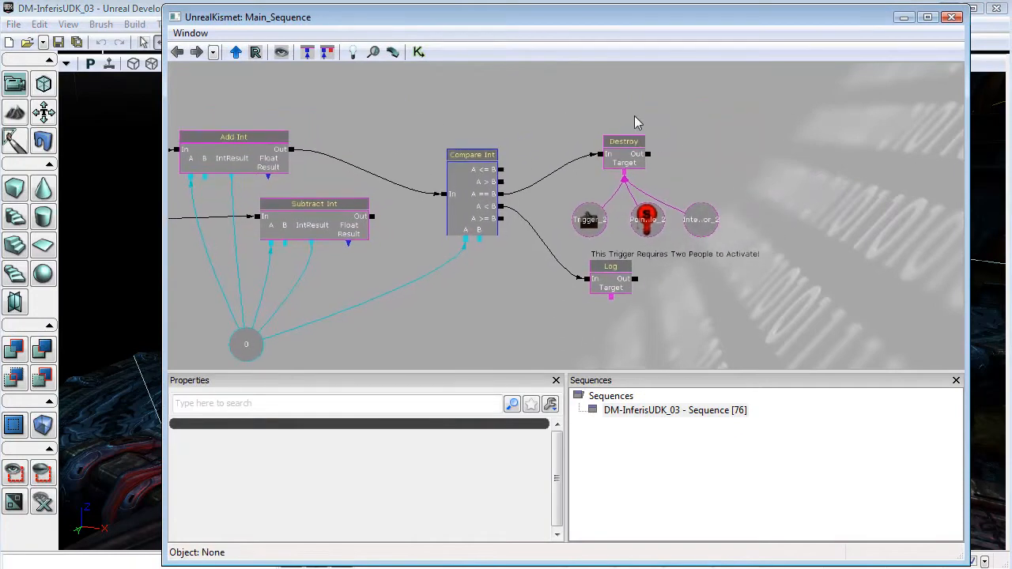
left_click(647, 220)
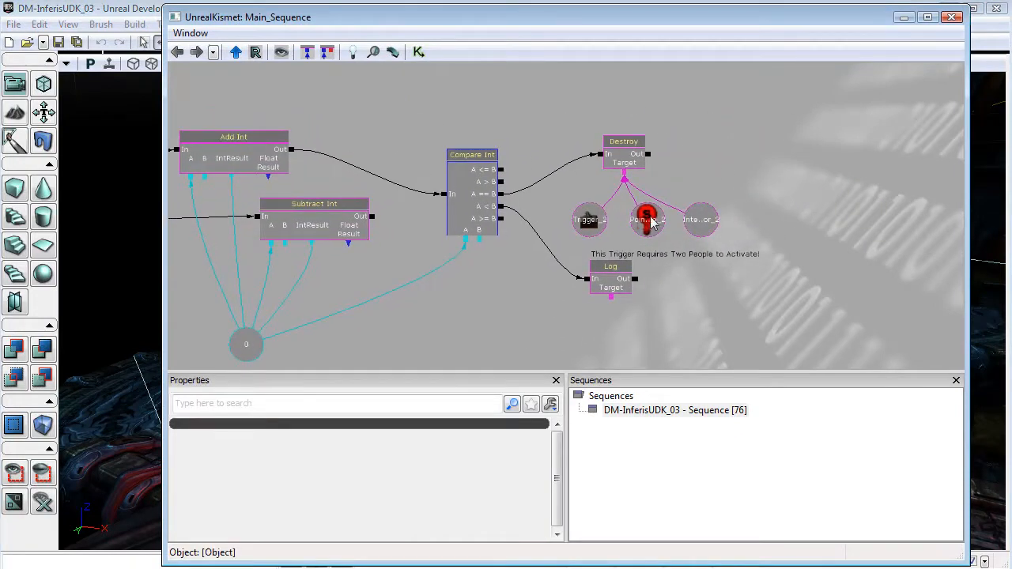
left_click(645, 219)
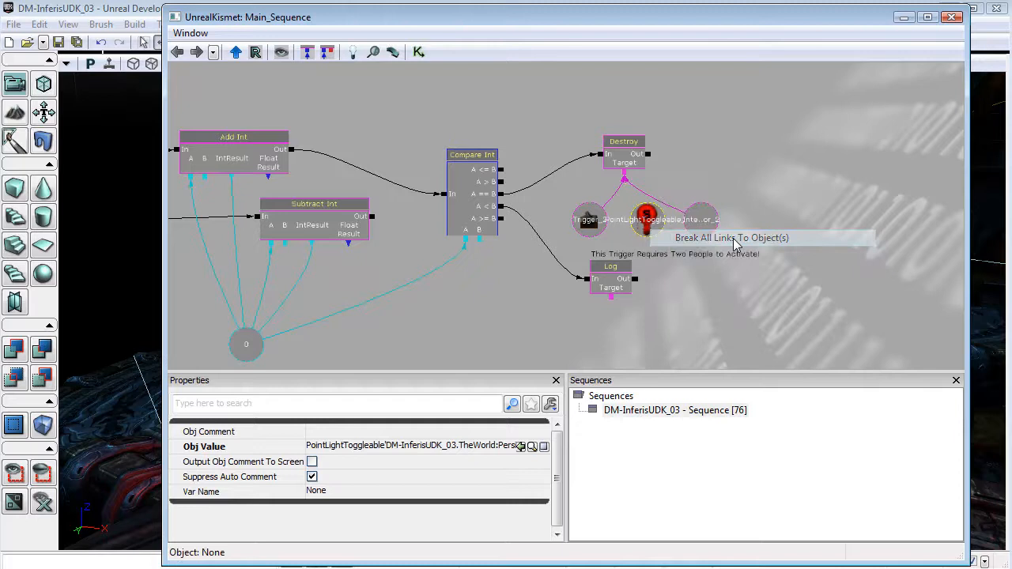
left_click(648, 215)
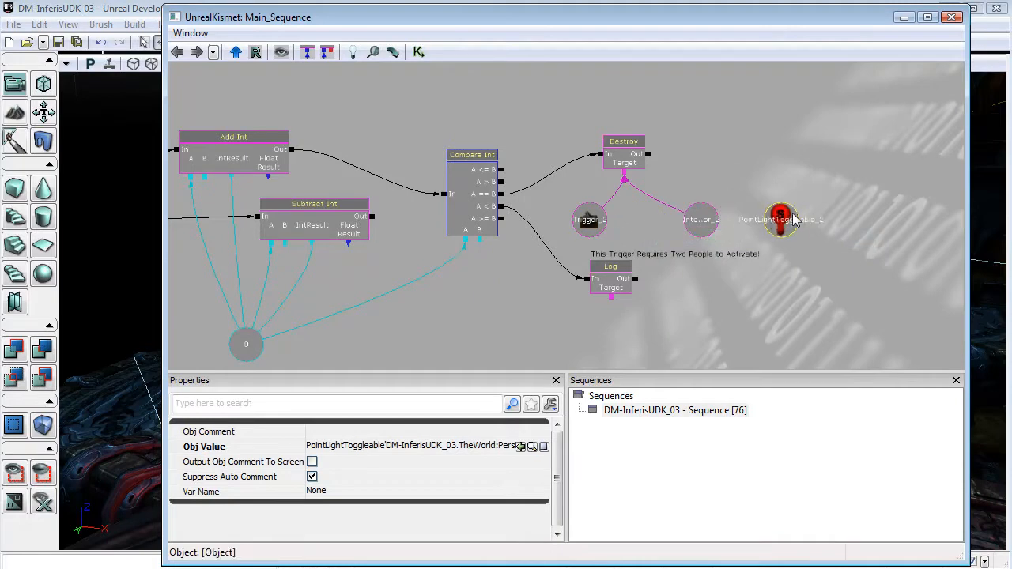
mouse_move(789, 208)
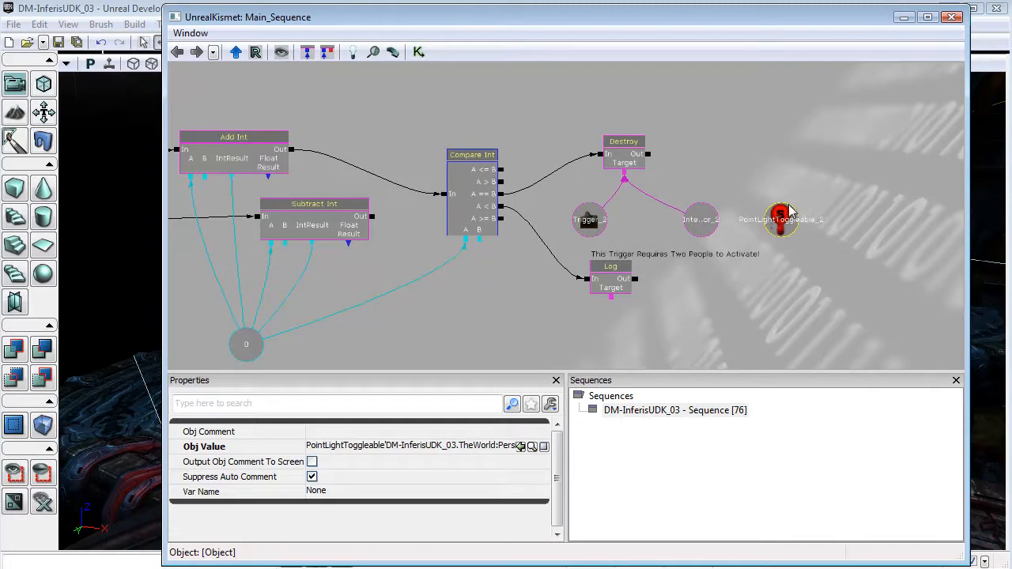
left_click(667, 218)
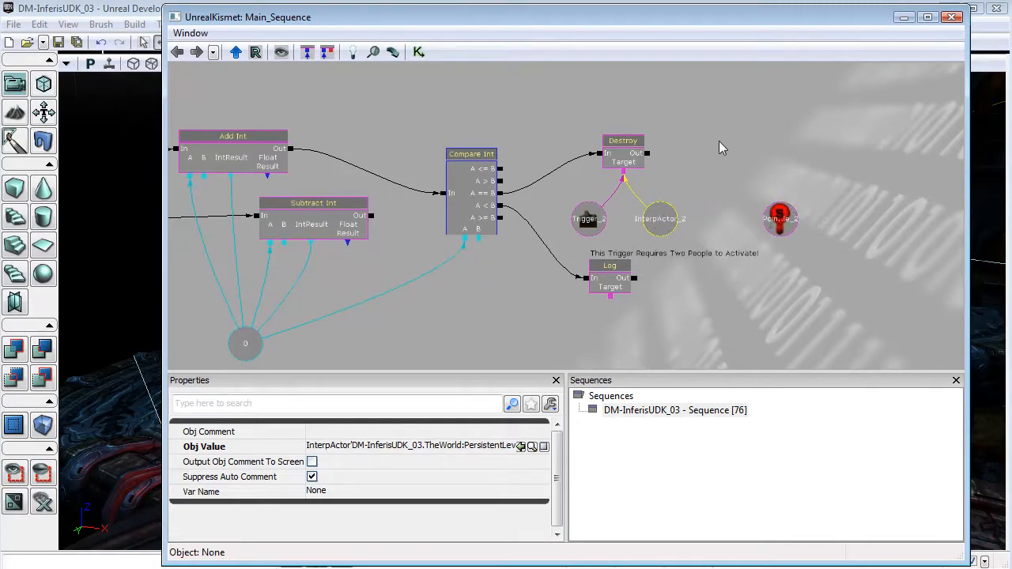
Step: Add a new Toggle action to the sequence and position its node
right_click(721, 143)
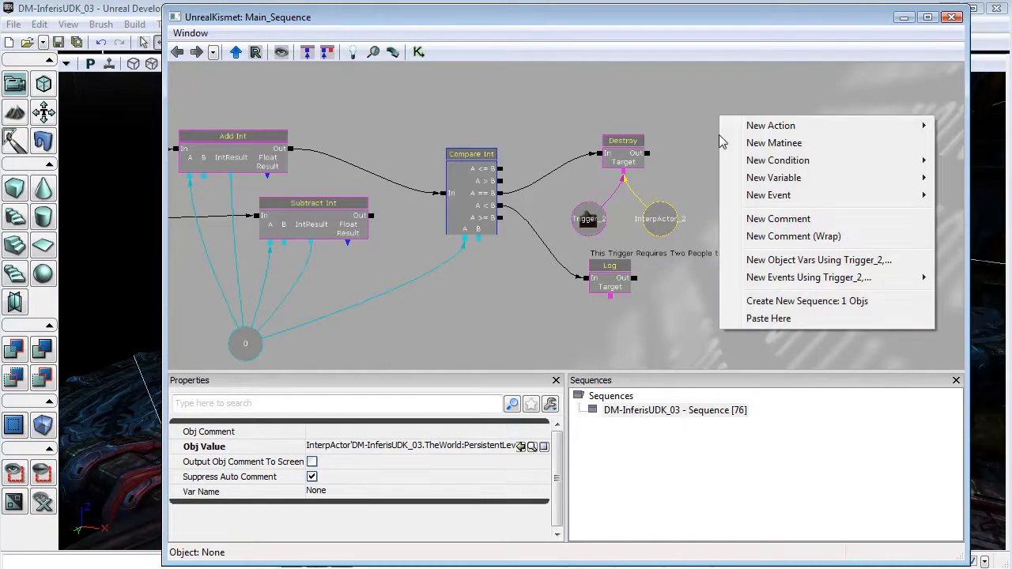
mouse_move(772, 125)
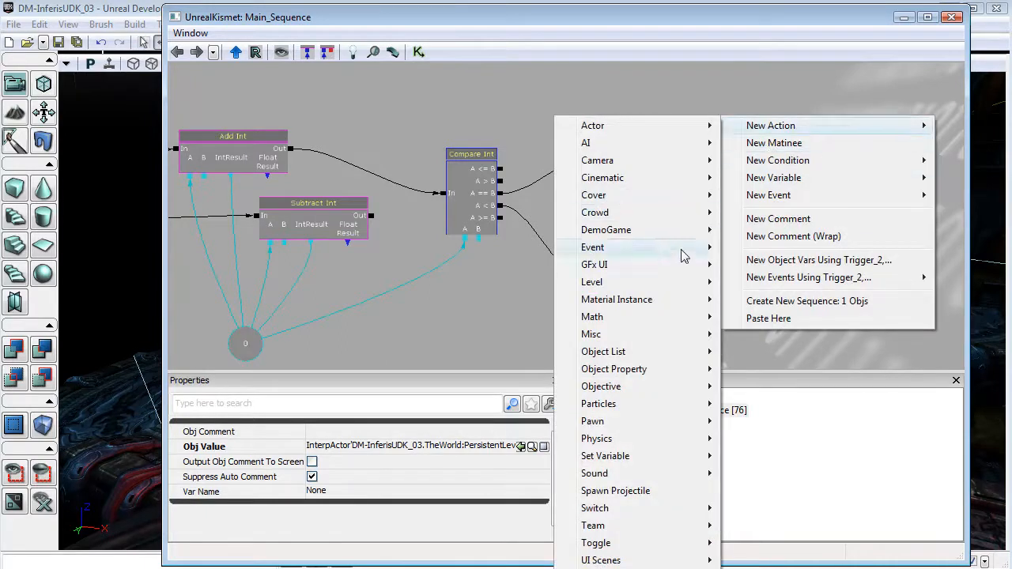
mouse_move(596, 544)
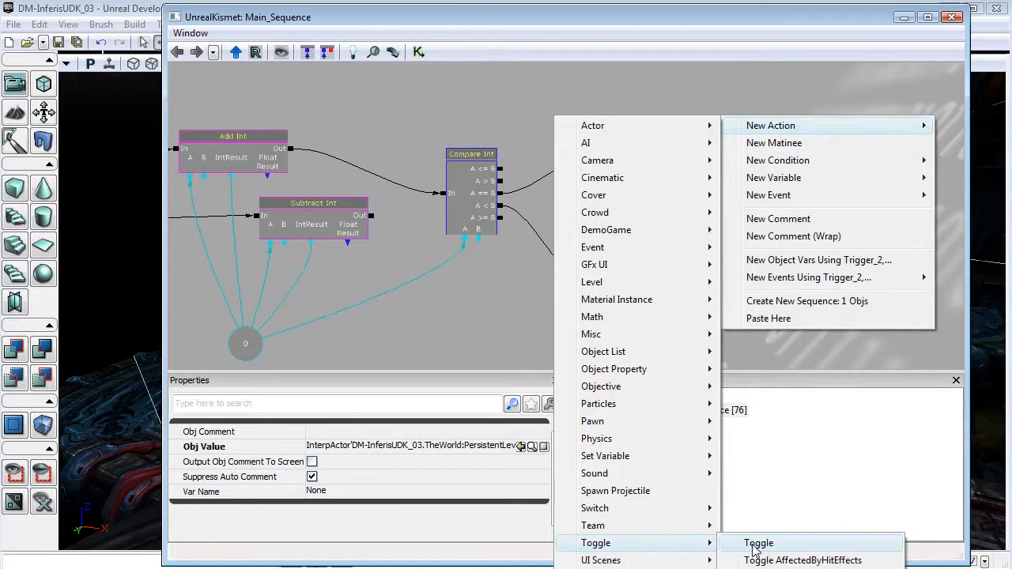
left_click(759, 543)
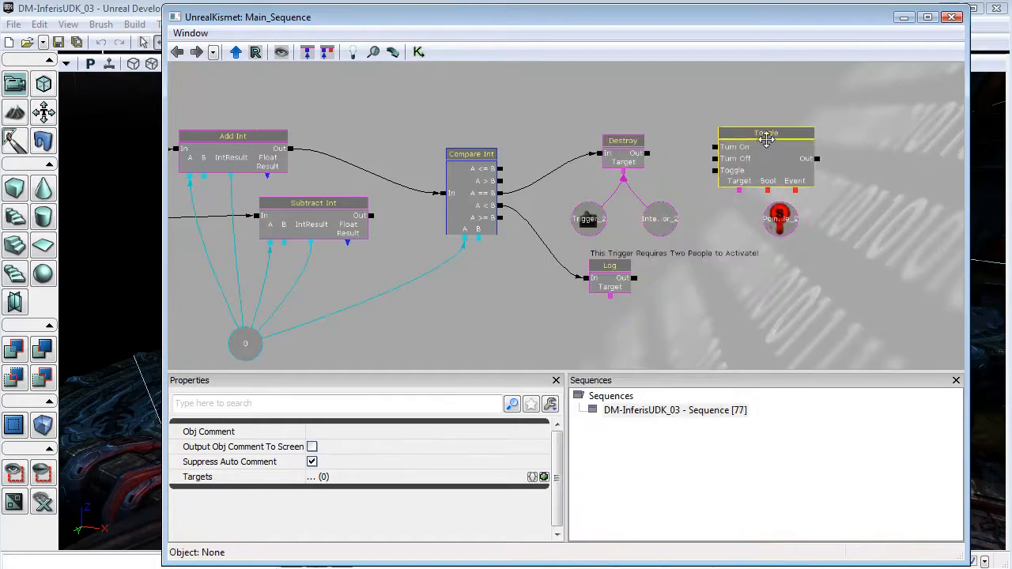
left_click_drag(767, 139, 757, 119)
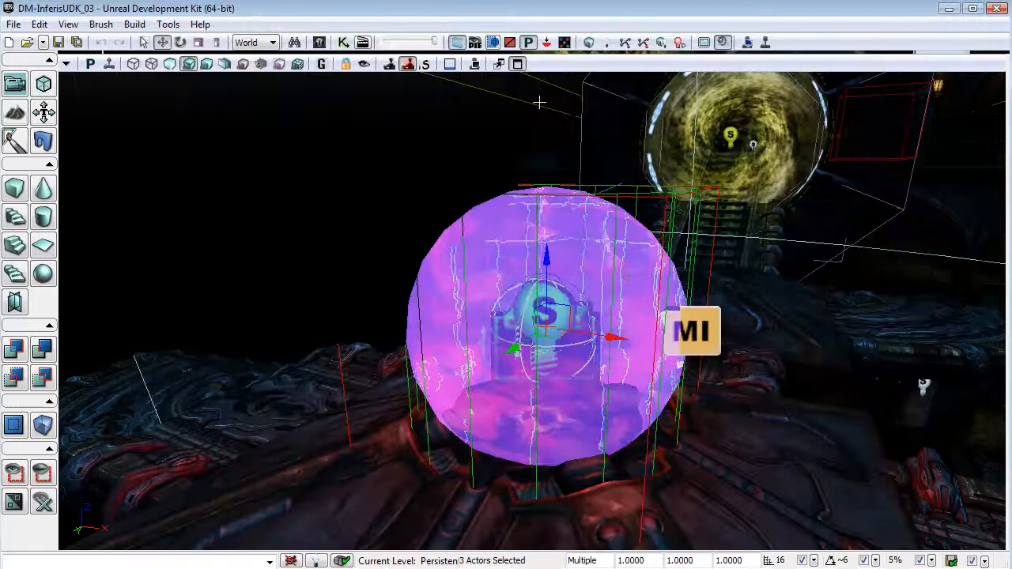
left_click(38, 24)
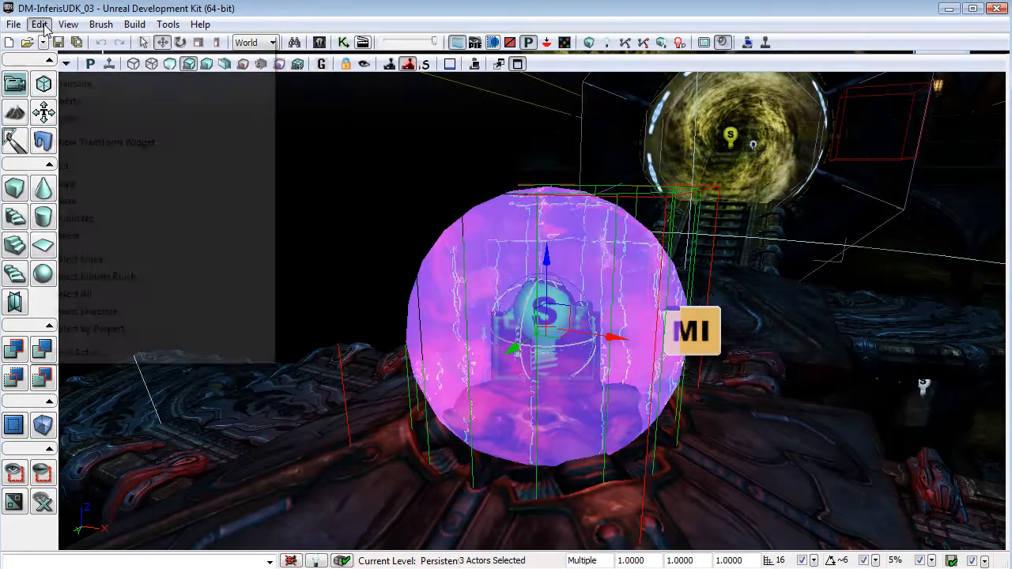
left_click(44, 24)
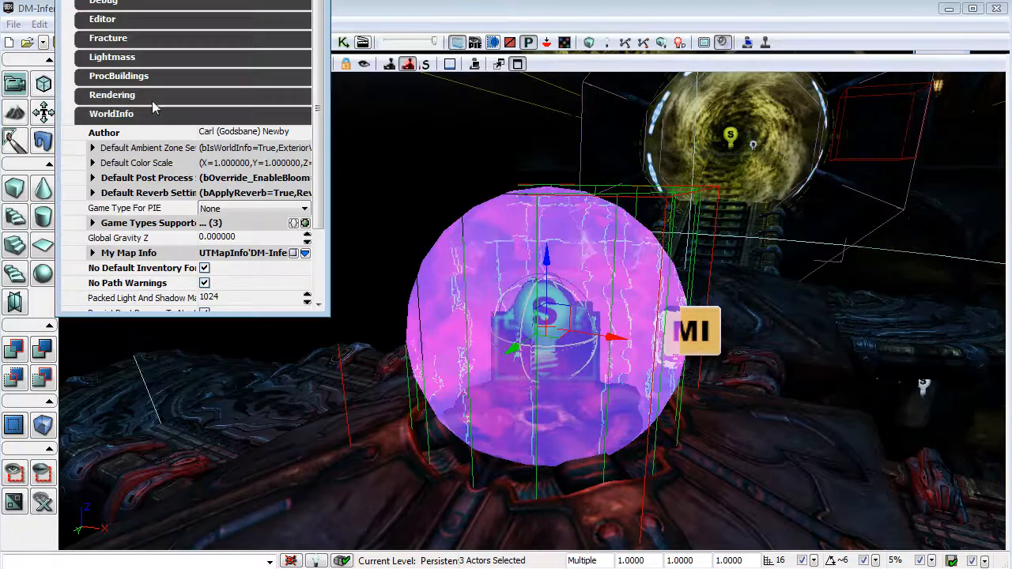
scroll("down", 3)
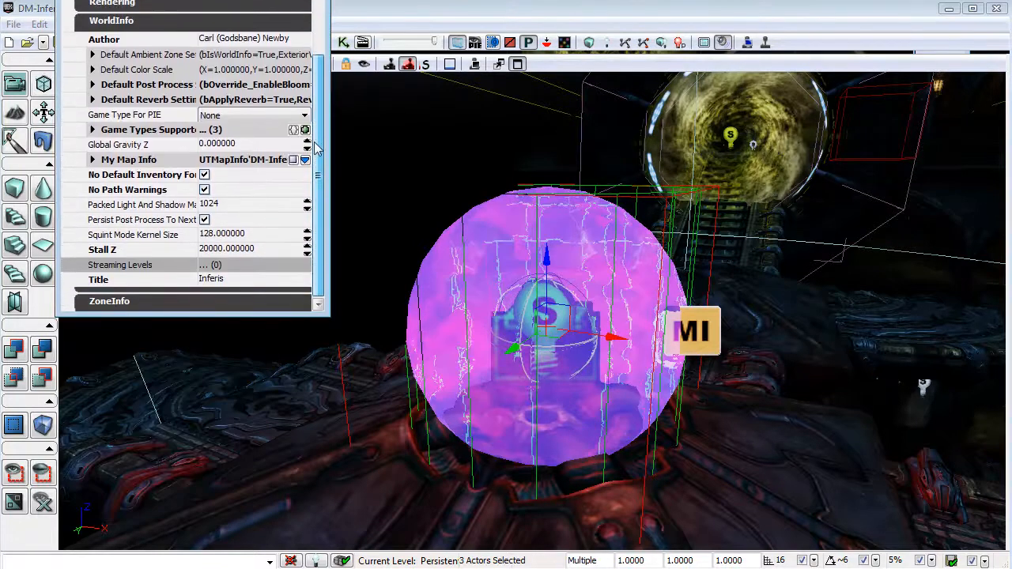
mouse_move(192, 175)
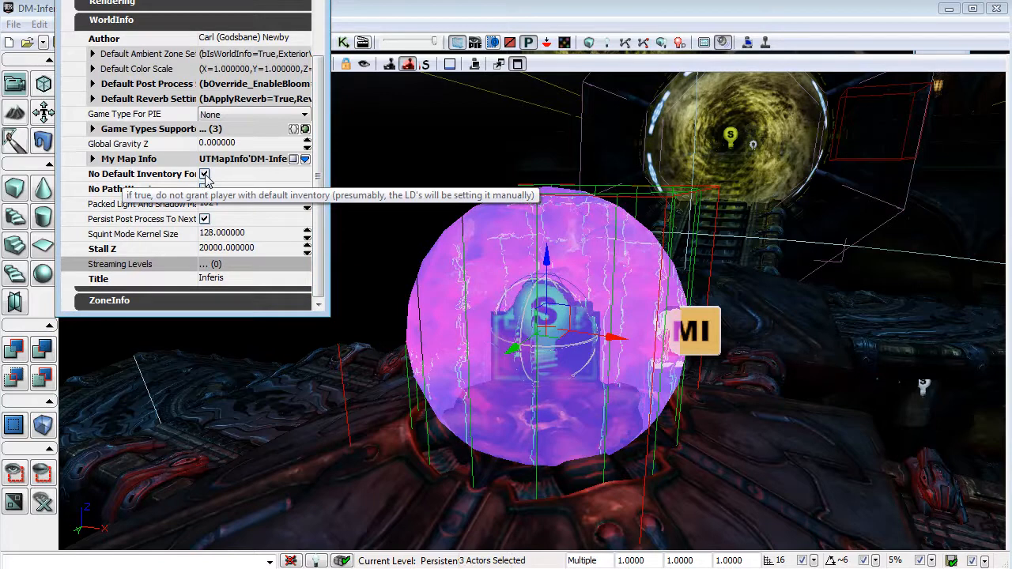
left_click(204, 173)
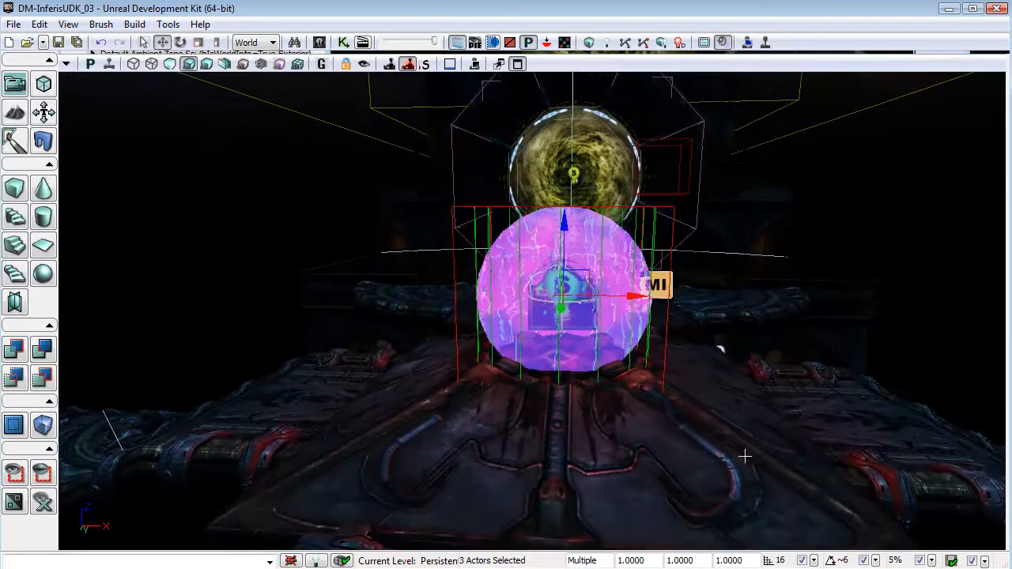
mouse_move(546, 494)
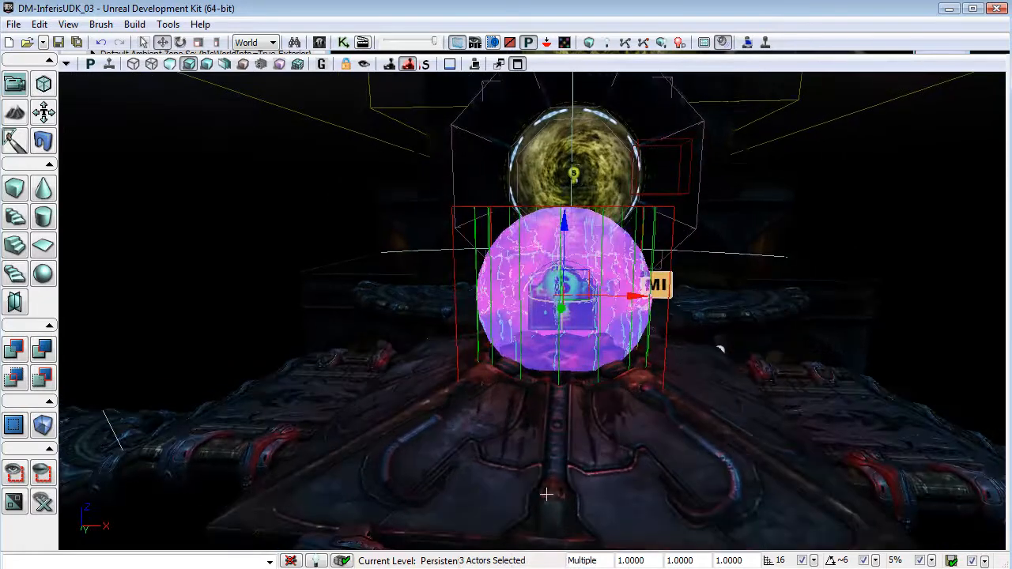
mouse_move(408, 224)
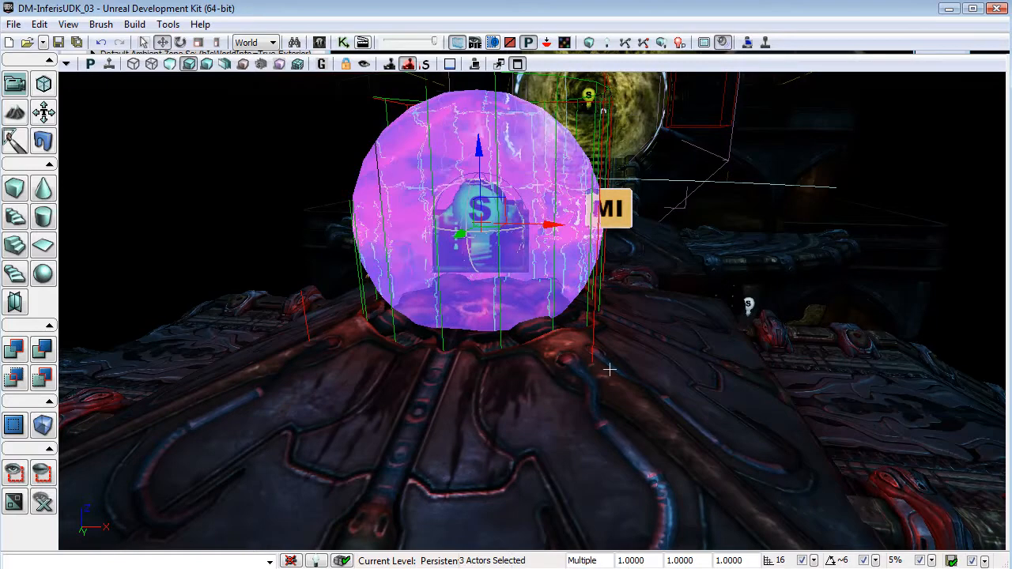
mouse_move(505, 435)
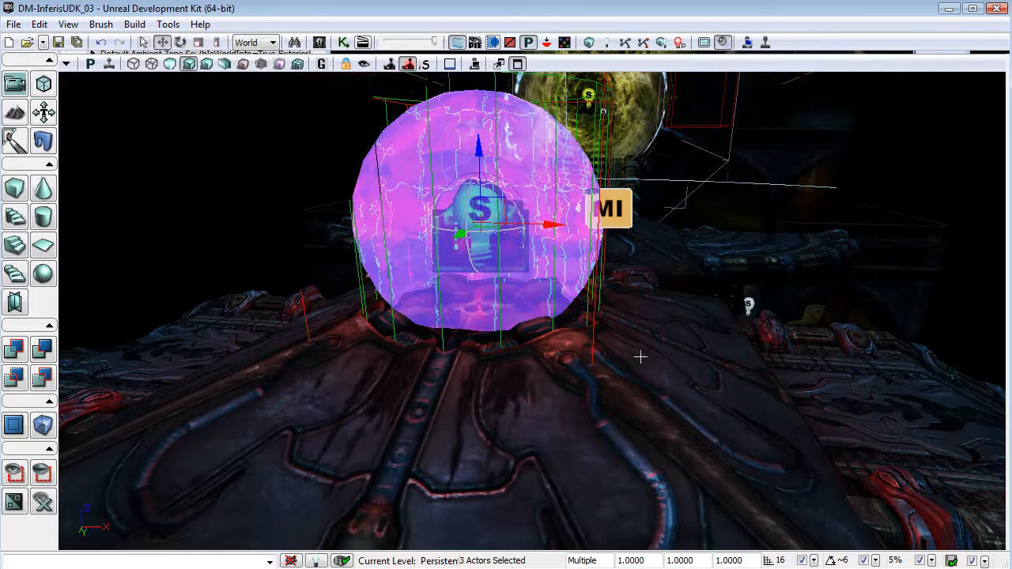
mouse_move(707, 309)
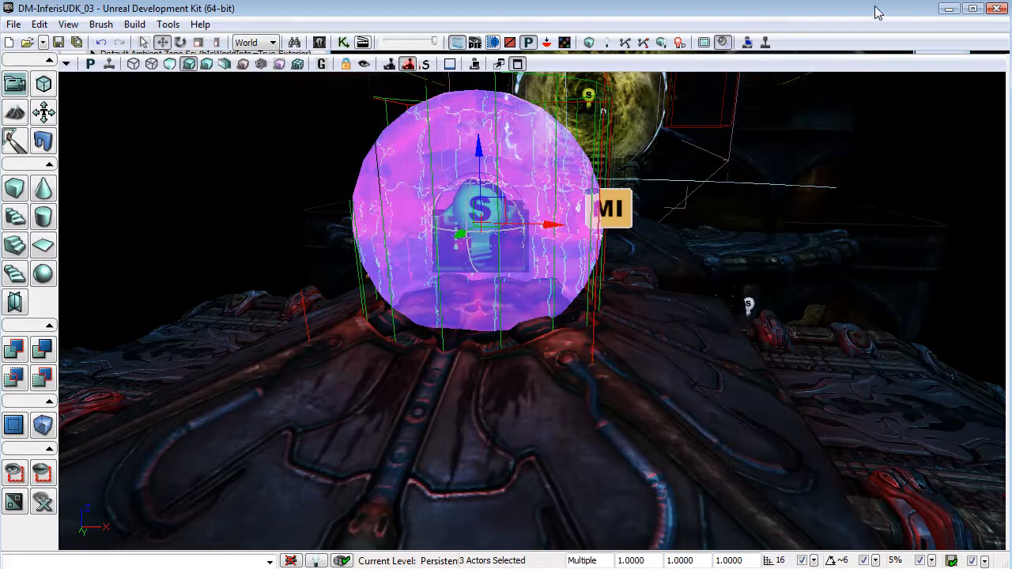
mouse_move(788, 158)
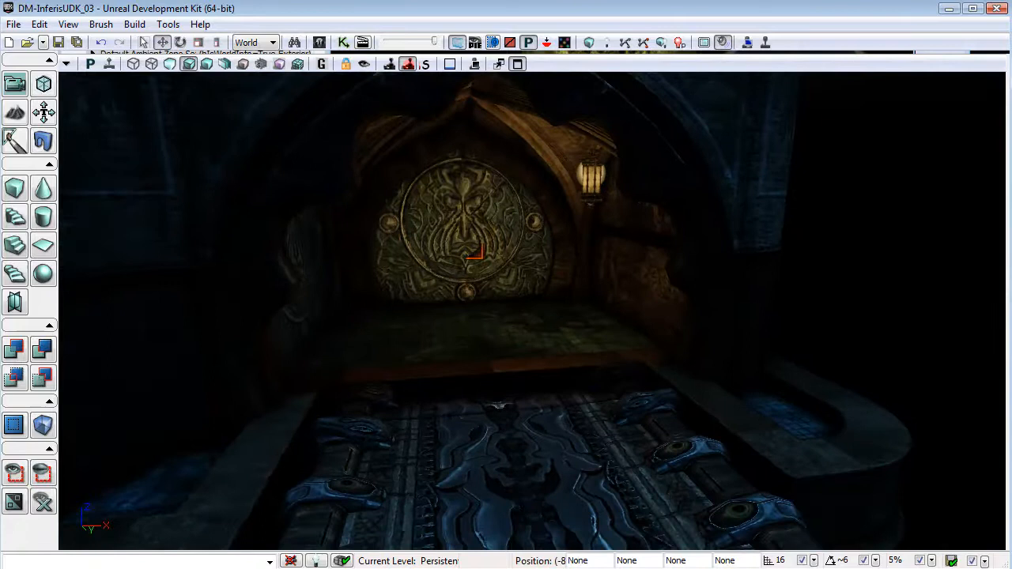
Step: Deselect the red trigger sphere in the level viewport
left_click(466, 249)
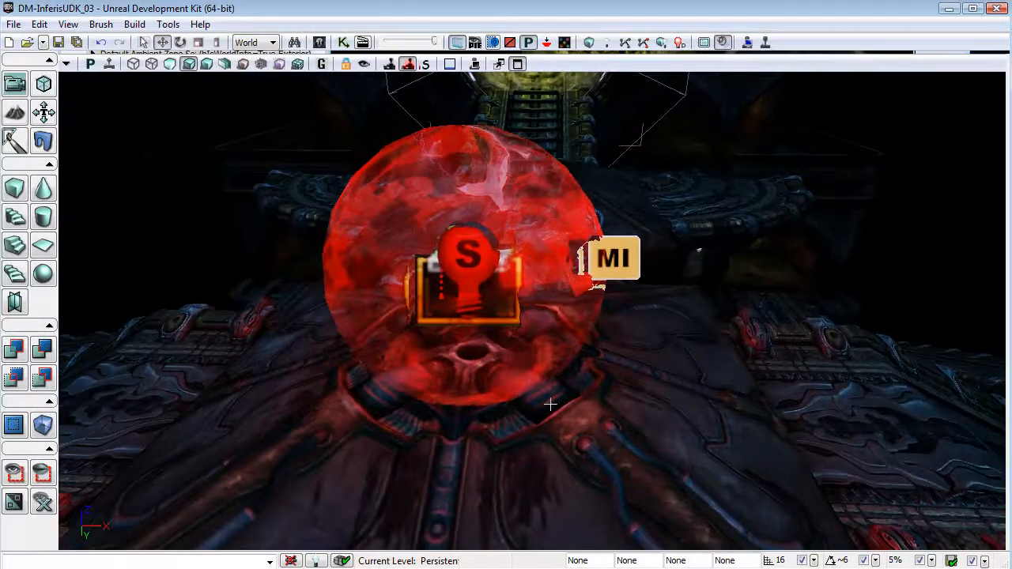
mouse_move(702, 288)
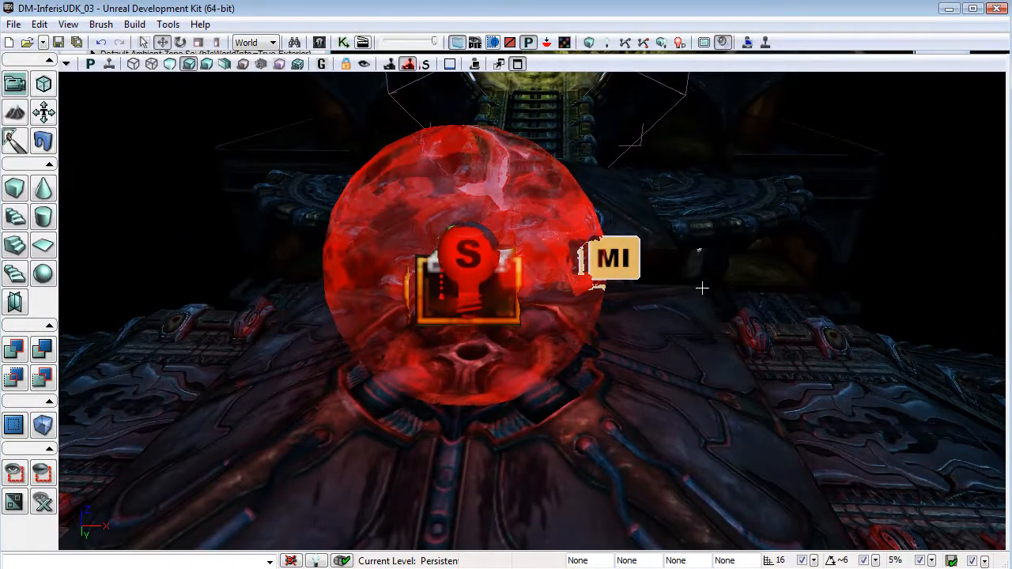
mouse_move(513, 172)
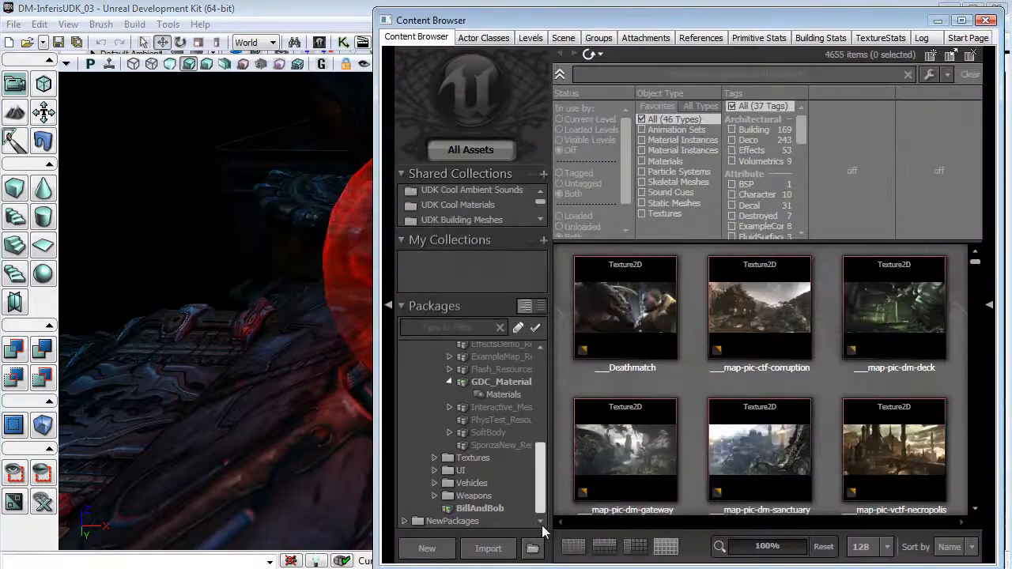
Step: Fully load the BillAndBob package to list its trigger colour materials
left_click(478, 508)
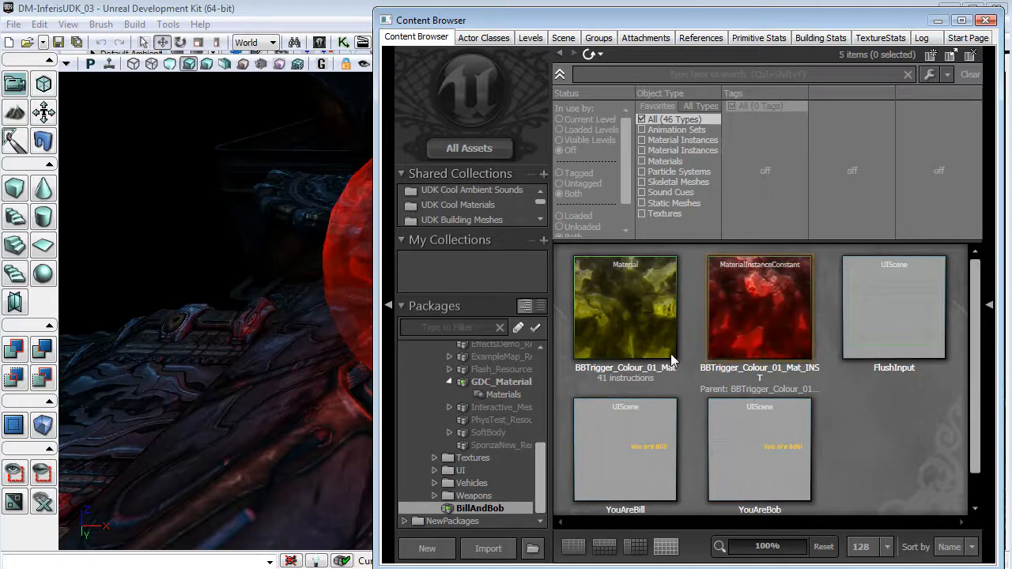
mouse_move(662, 350)
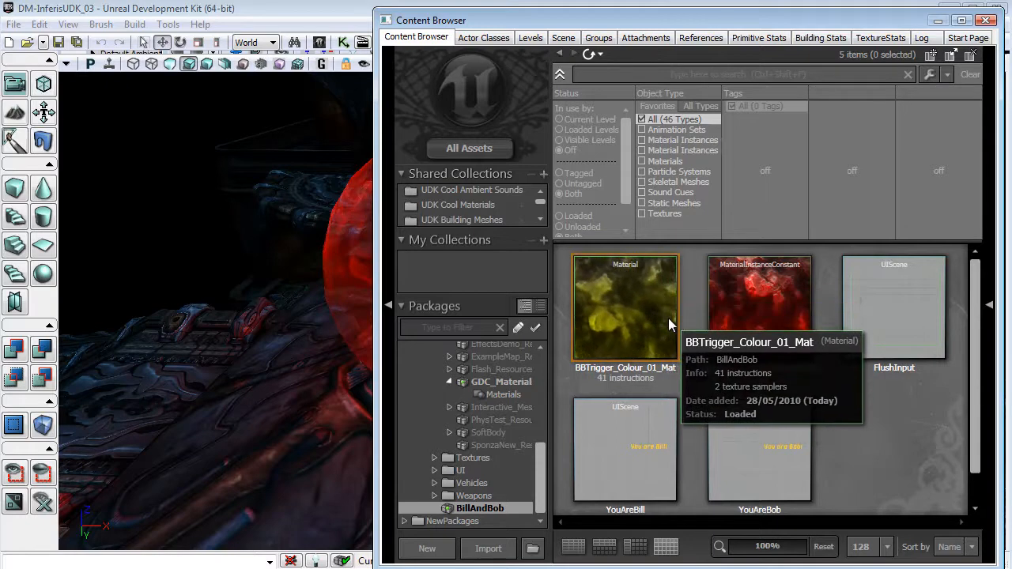
mouse_move(651, 301)
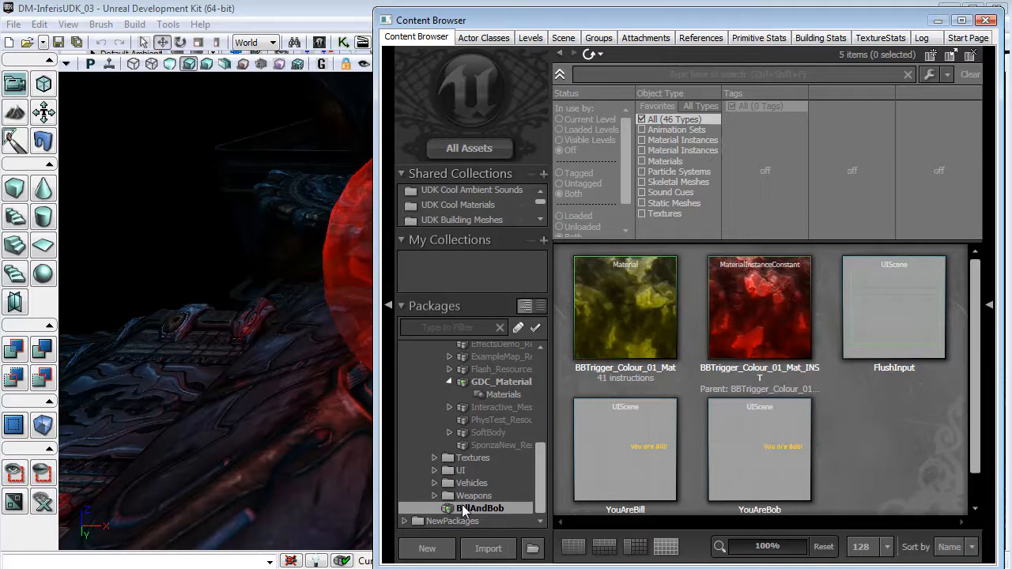
right_click(478, 508)
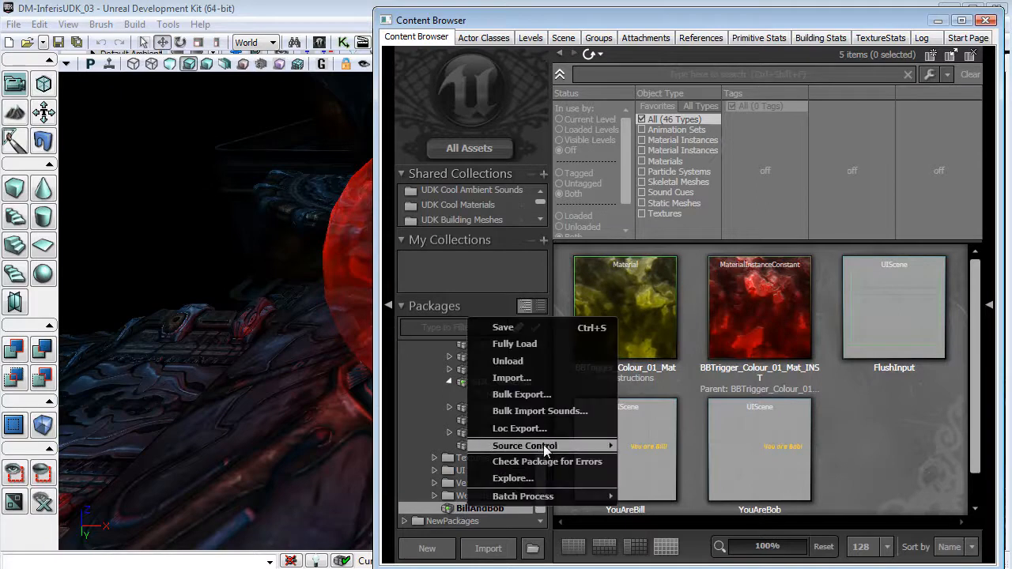
left_click(515, 343)
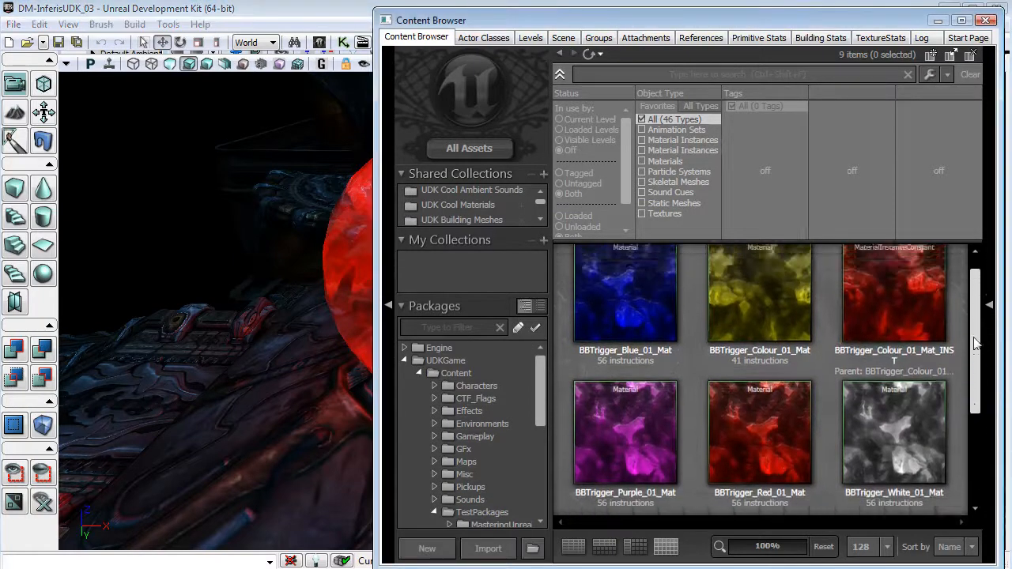
Step: Pick BBTrigger_Purple_01_Mat in the Content Browser
left_click(625, 427)
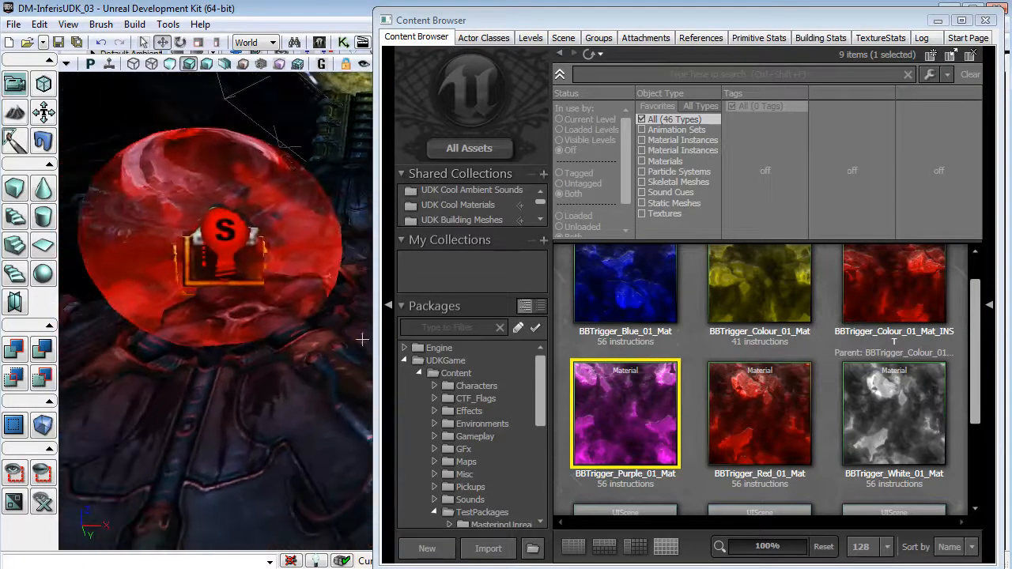
mouse_move(642, 413)
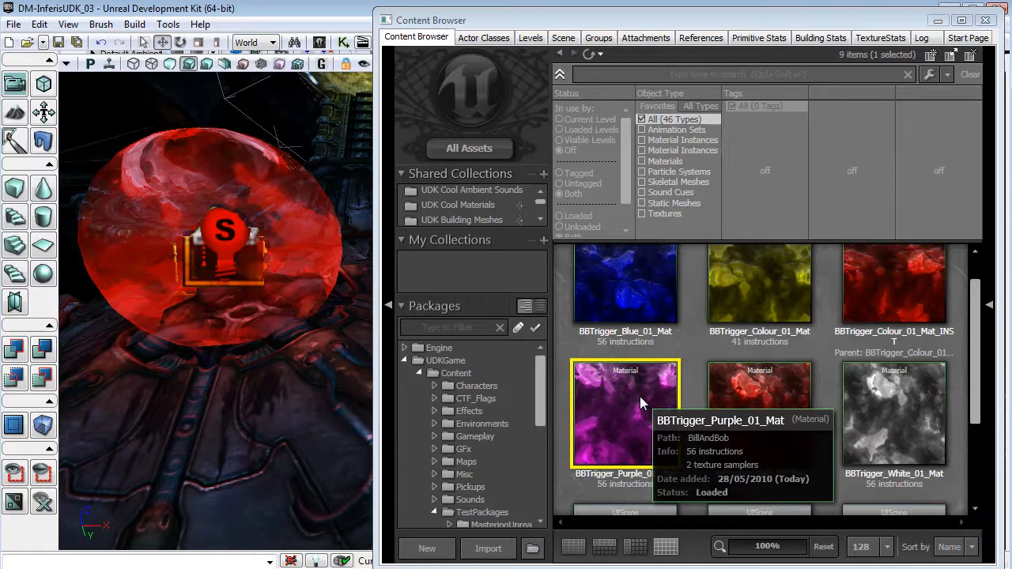
Step: Propagate the purple trigger material's changes to its fallback material and close the editor
double_click(624, 411)
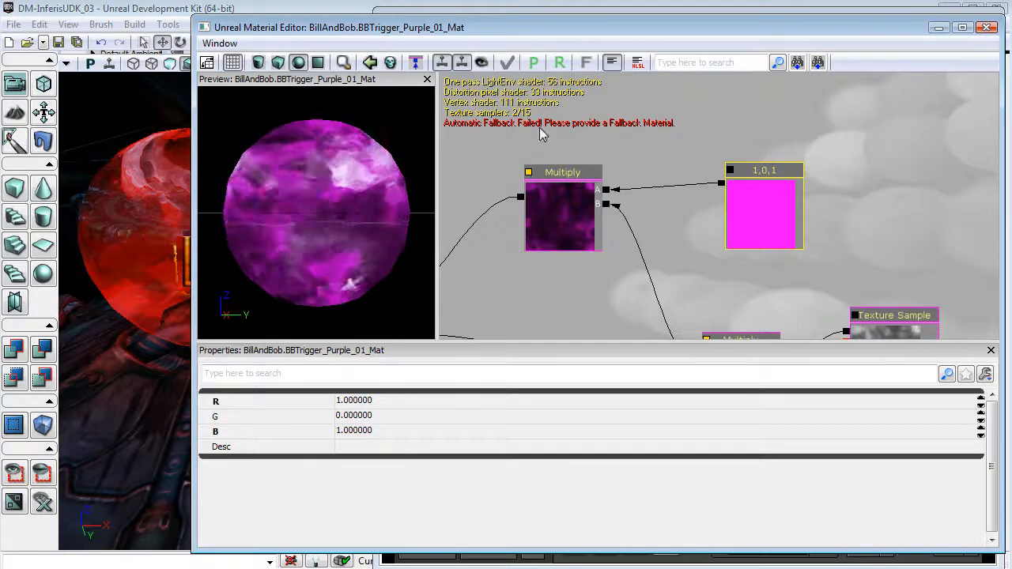
mouse_move(537, 63)
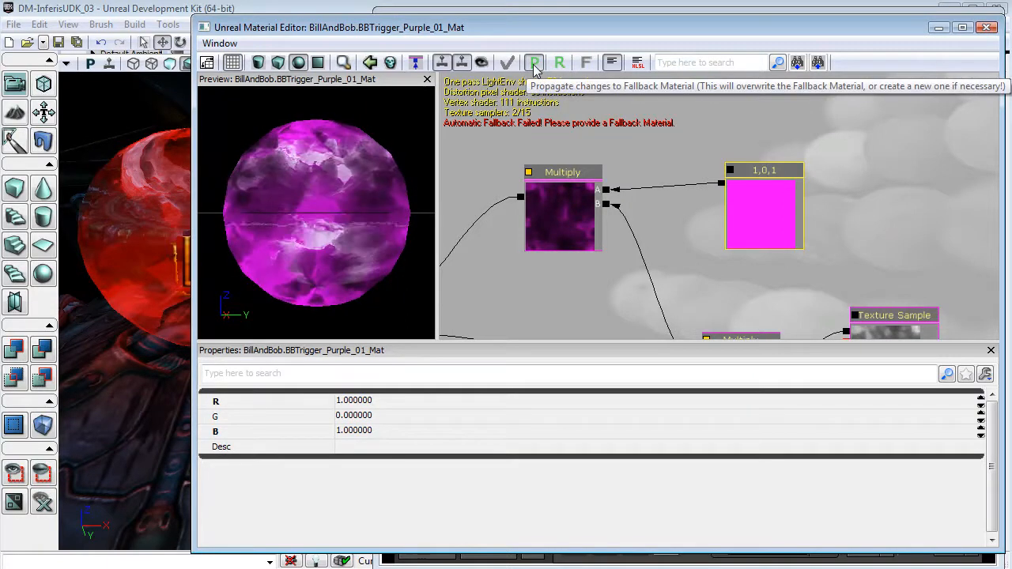
left_click(534, 63)
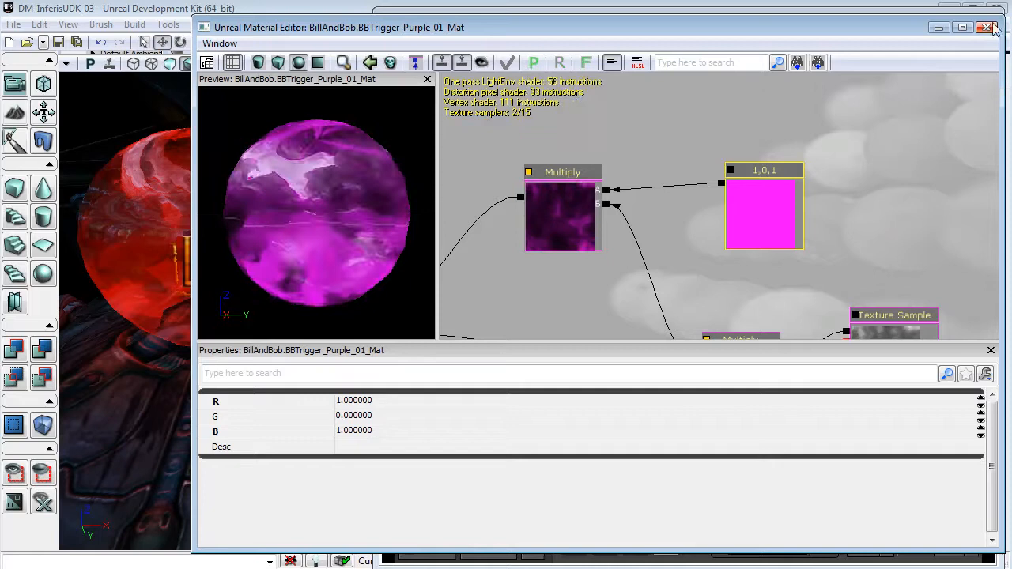
left_click(984, 28)
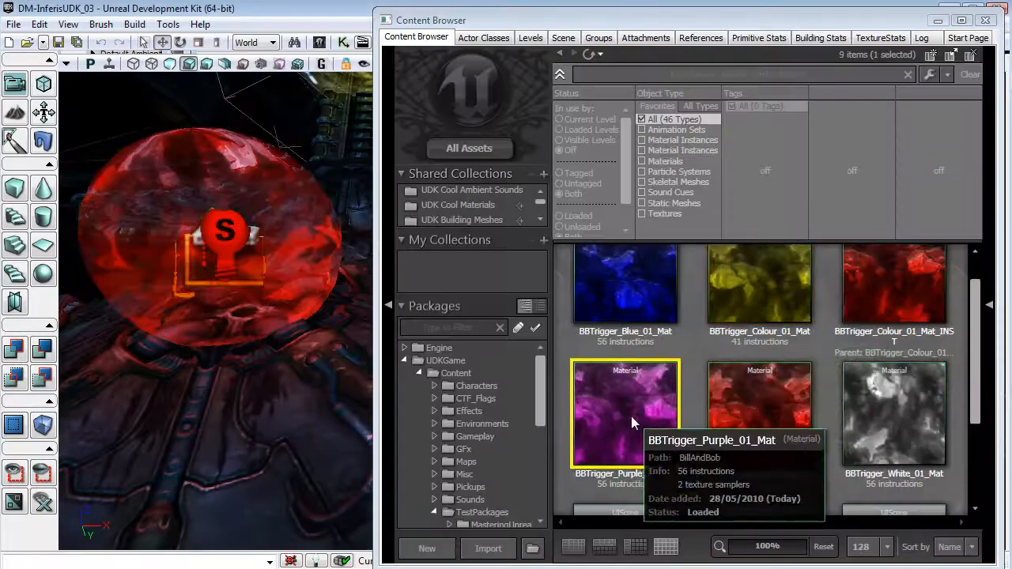
mouse_move(166, 186)
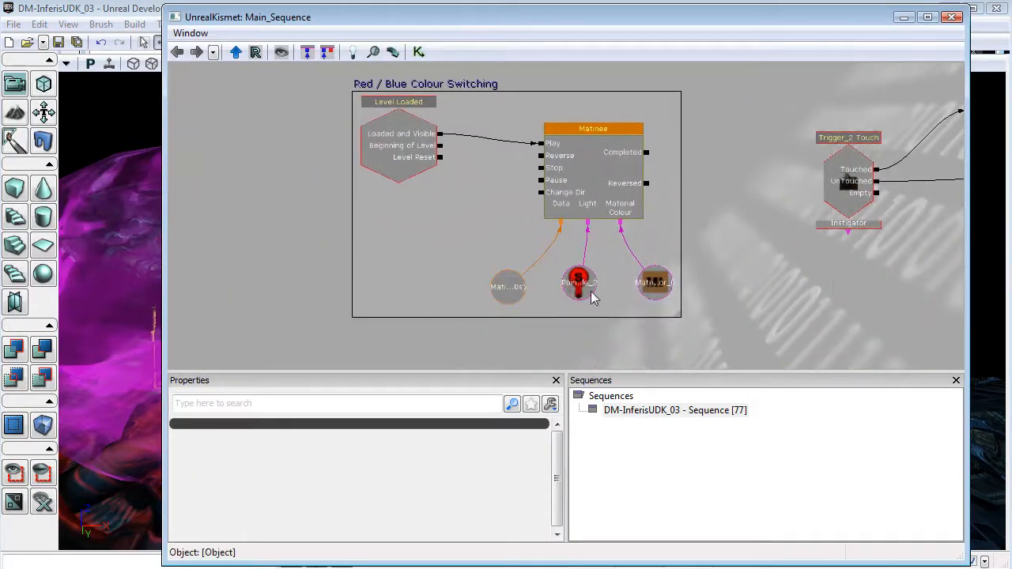
Step: Select PointLightToggleable_2 in the level from its Kismet light variable
right_click(578, 283)
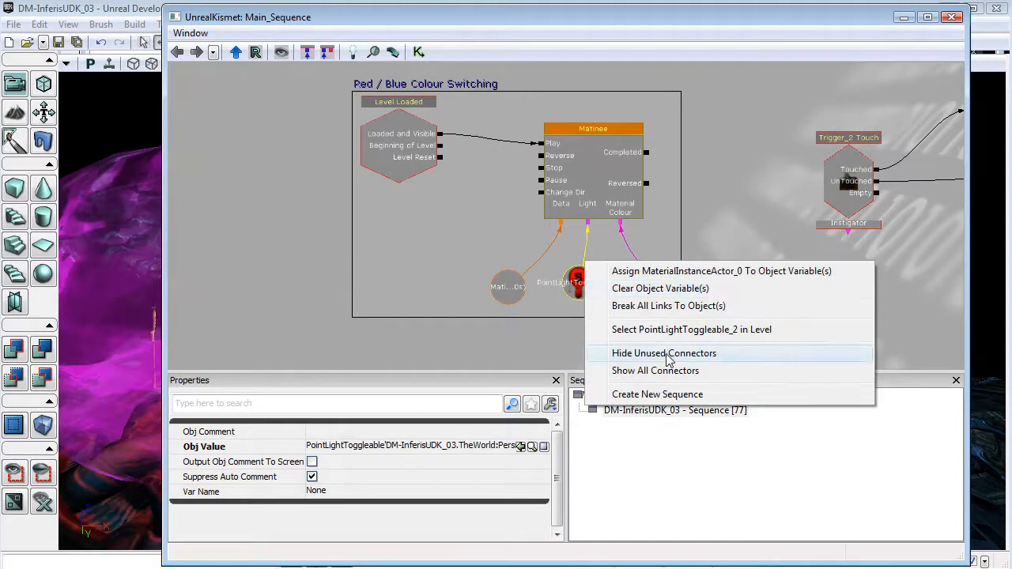
left_click(664, 353)
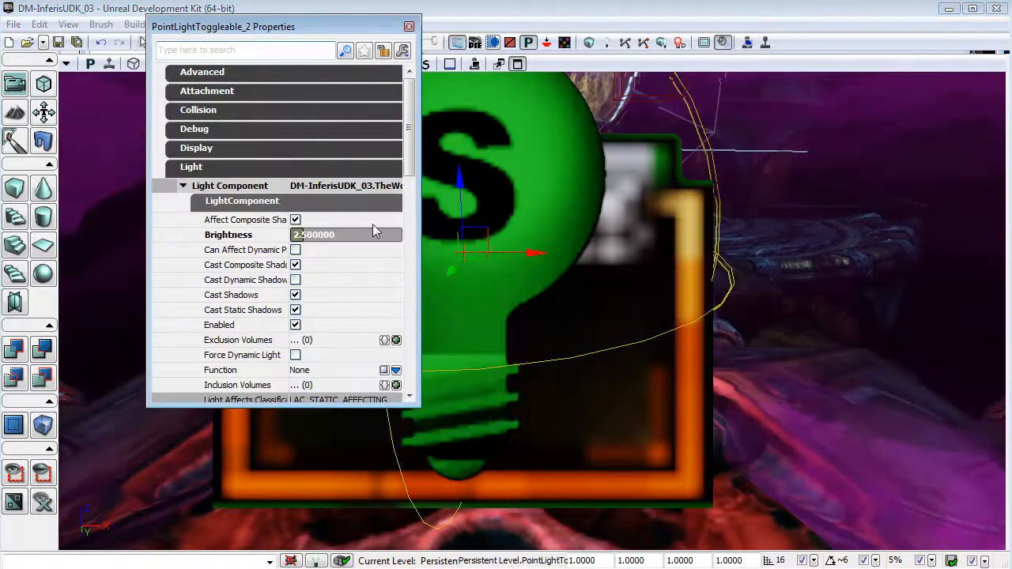
Step: Change the point light's Light Color to magenta
scroll("down", 3)
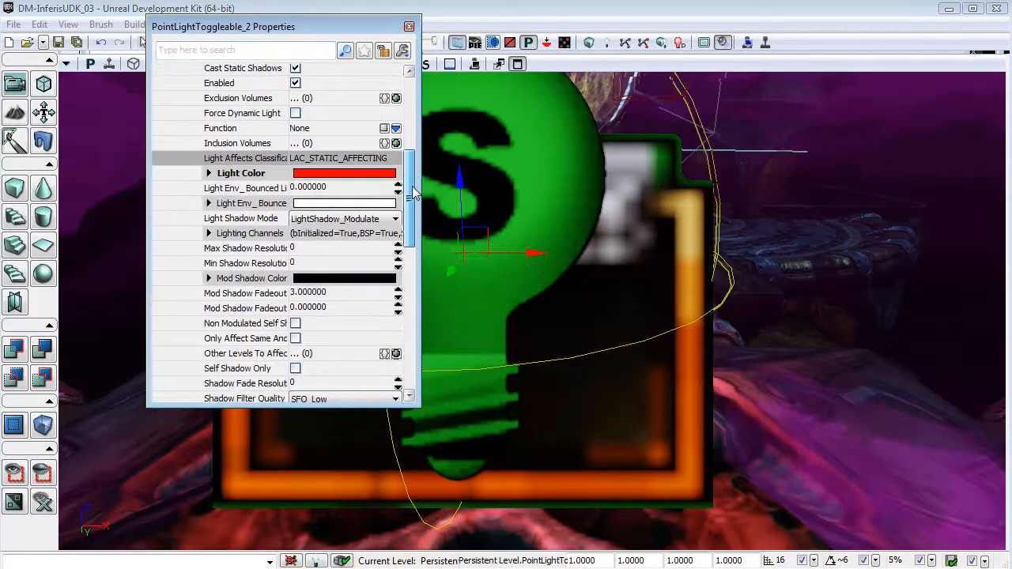
left_click(344, 172)
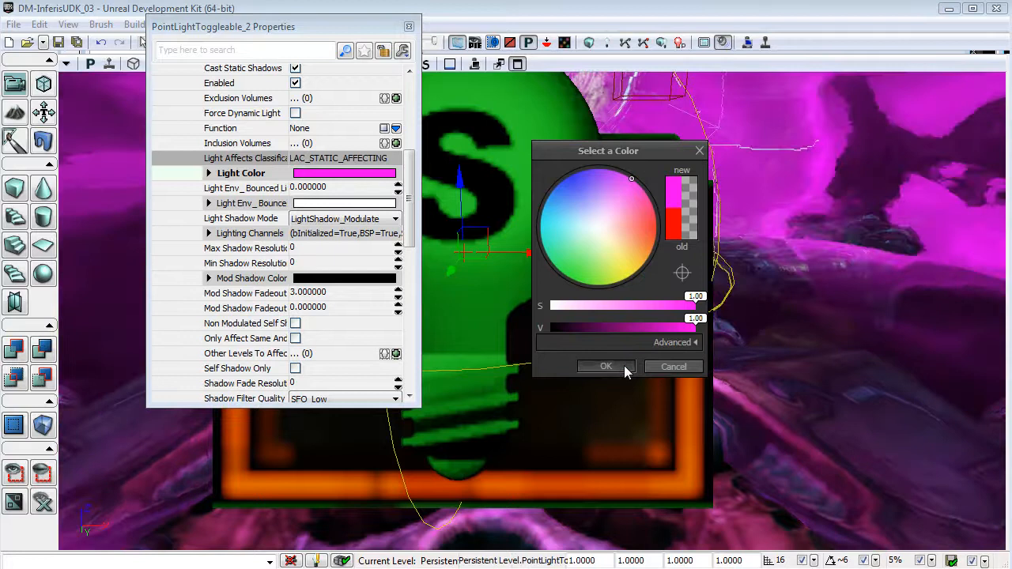
left_click(606, 367)
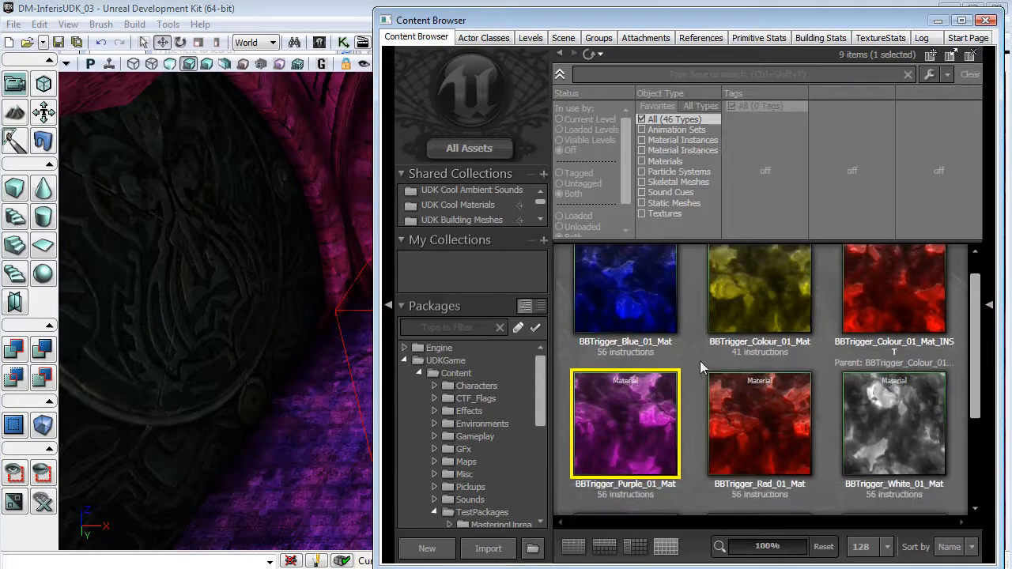
mouse_move(910, 430)
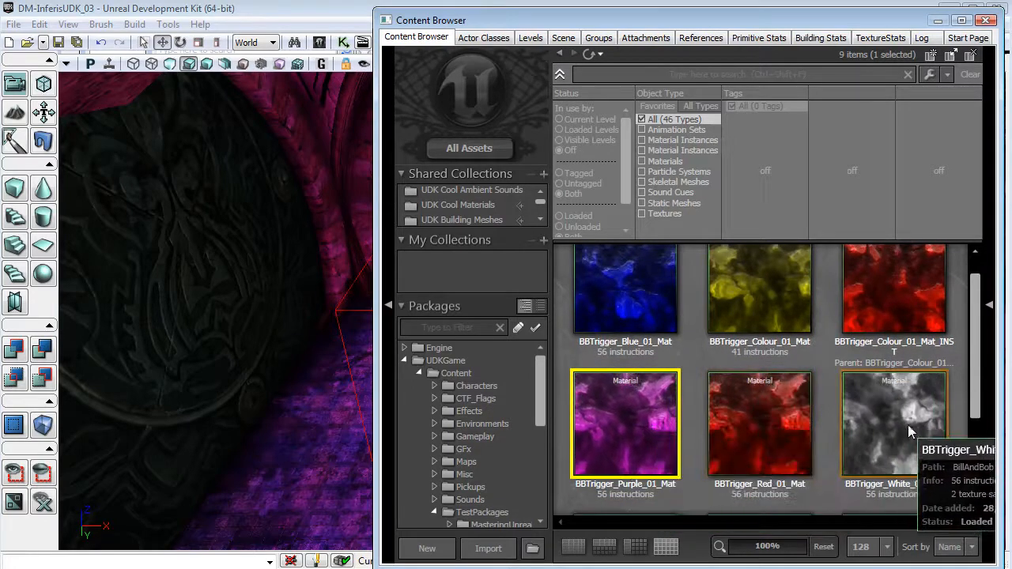
Step: Pick BBTrigger_White_01_Mat in the Content Browser
left_click(893, 424)
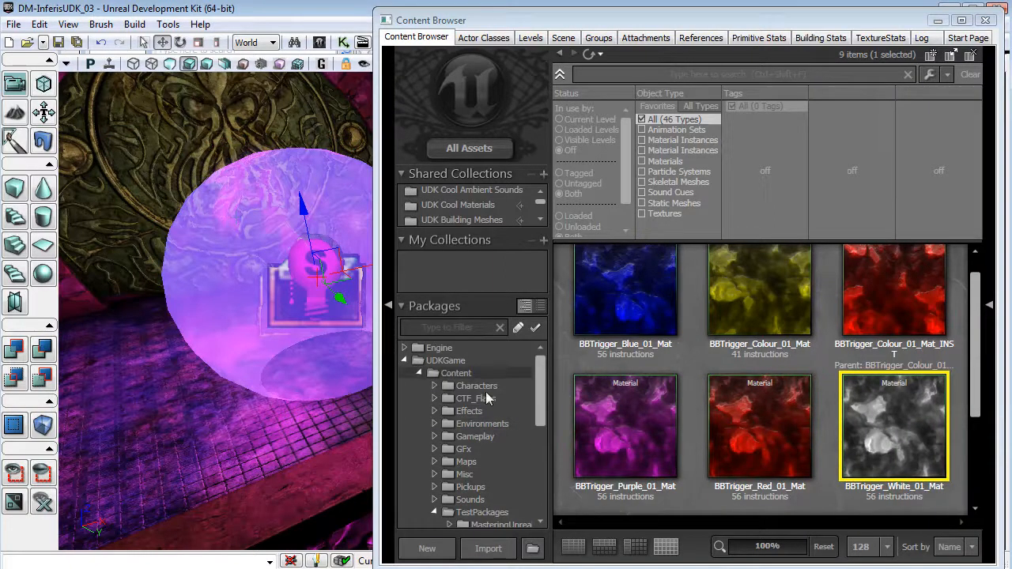
mouse_move(898, 435)
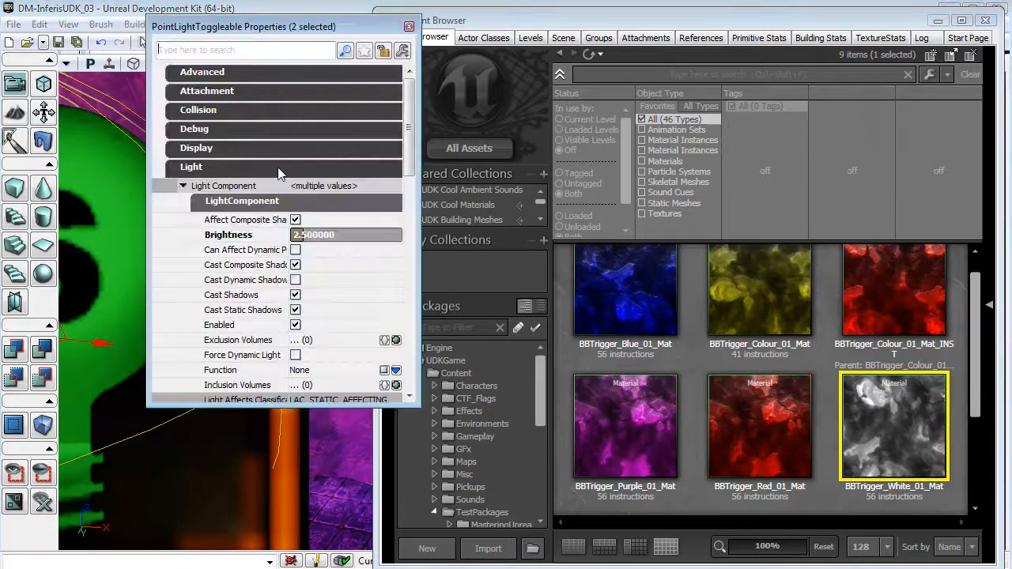
mouse_move(415, 190)
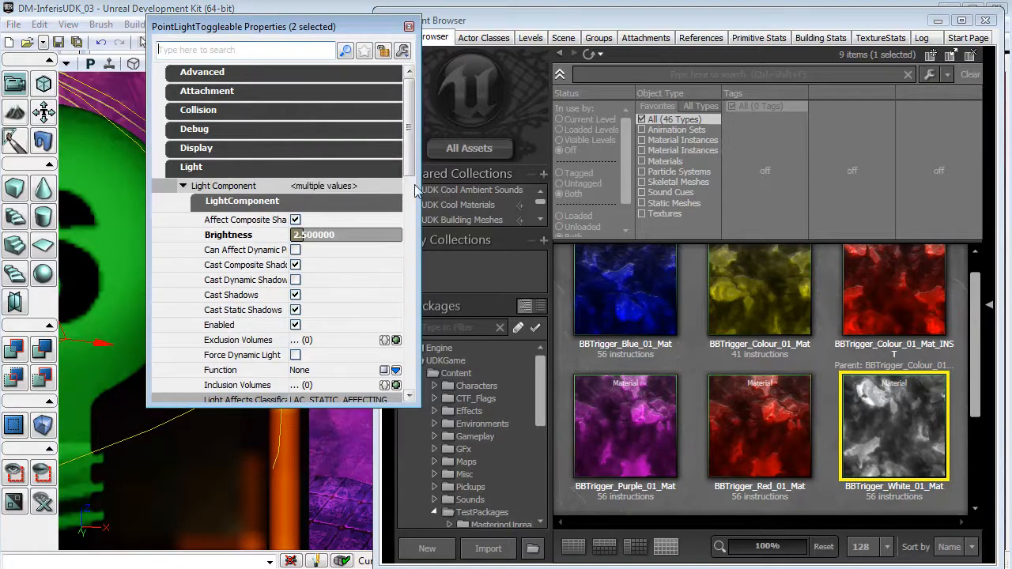
Step: Reveal the Light Color swatch shared by both toggleable point lights and begin editing it
scroll("down", 3)
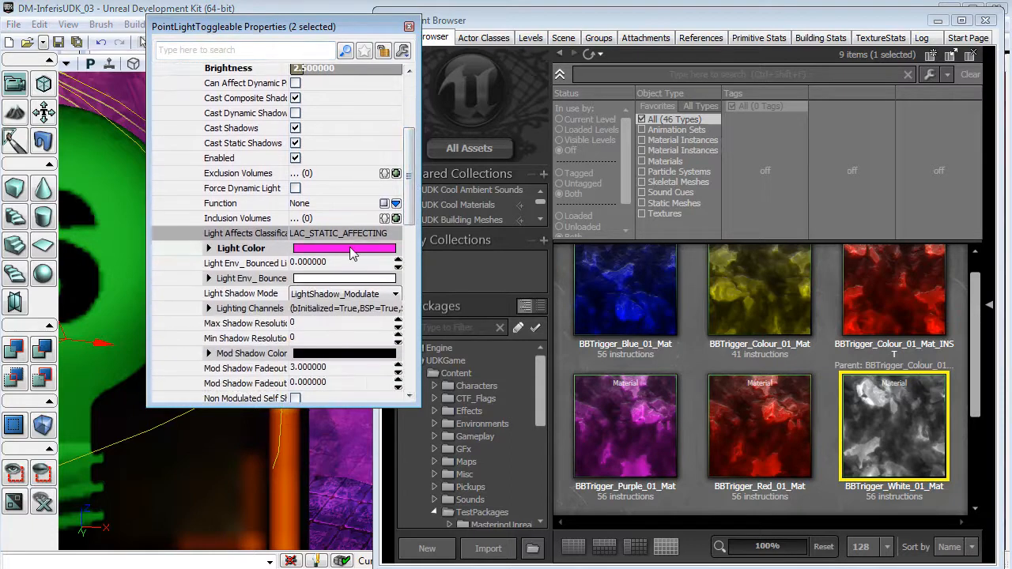
left_click(344, 247)
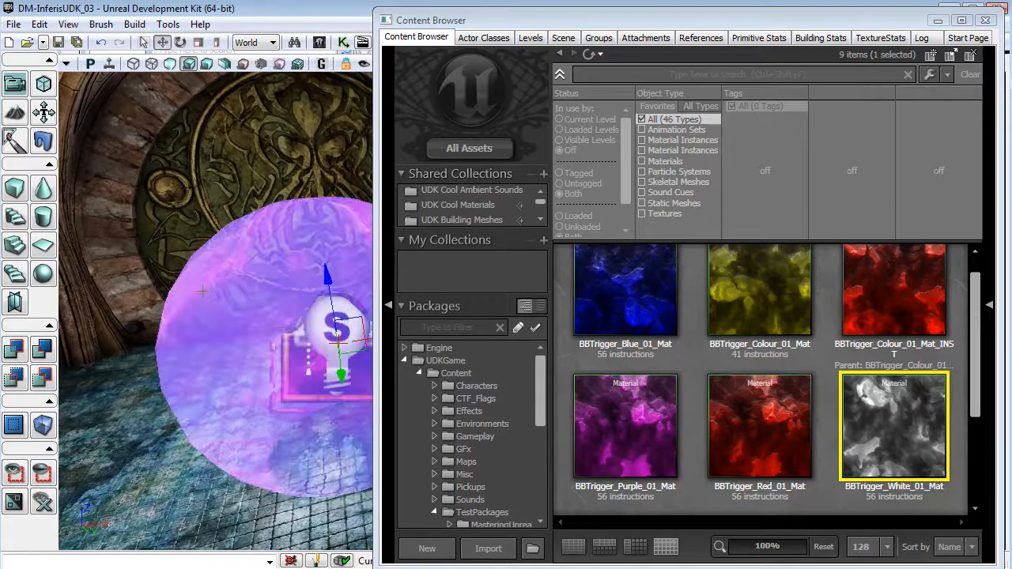
mouse_move(234, 319)
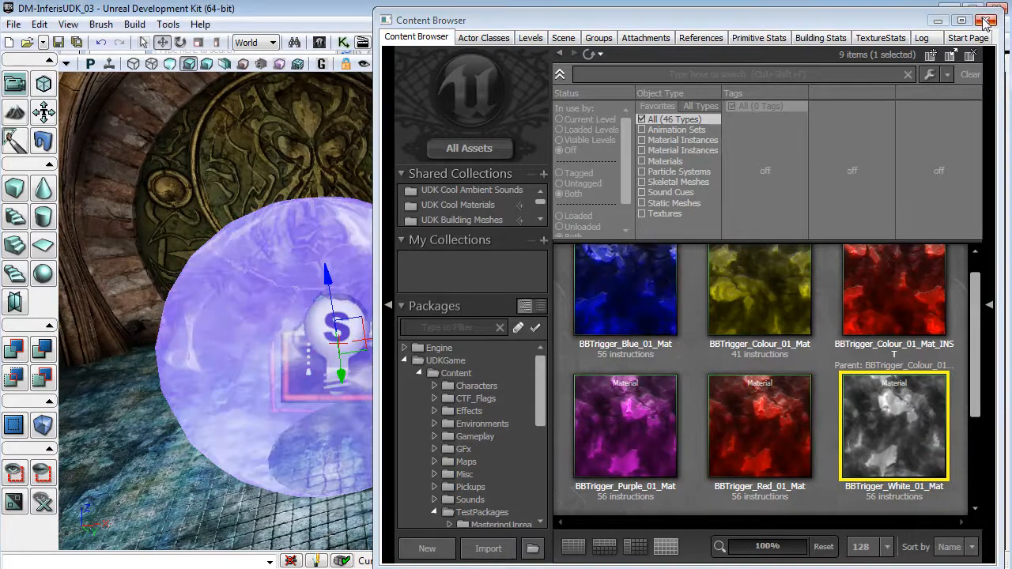
Step: Close the Content Browser, leaving the lilac trigger sphere visible before the door
left_click(990, 18)
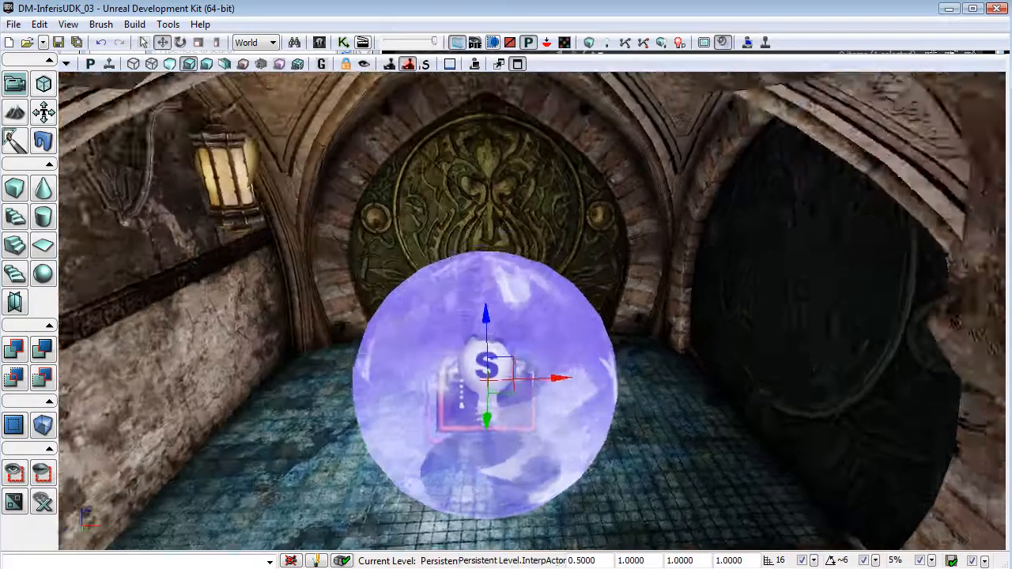